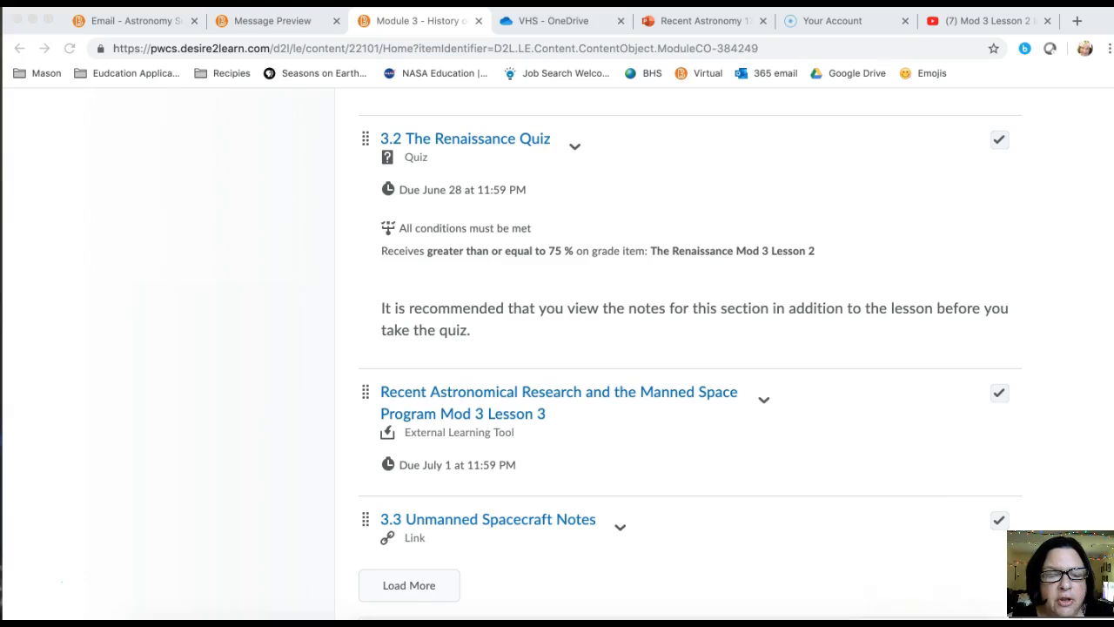
Load the remaining Module 3 items, revealing the 3.3 notes and Recent Astronomy assignment.
scroll(down, 3)
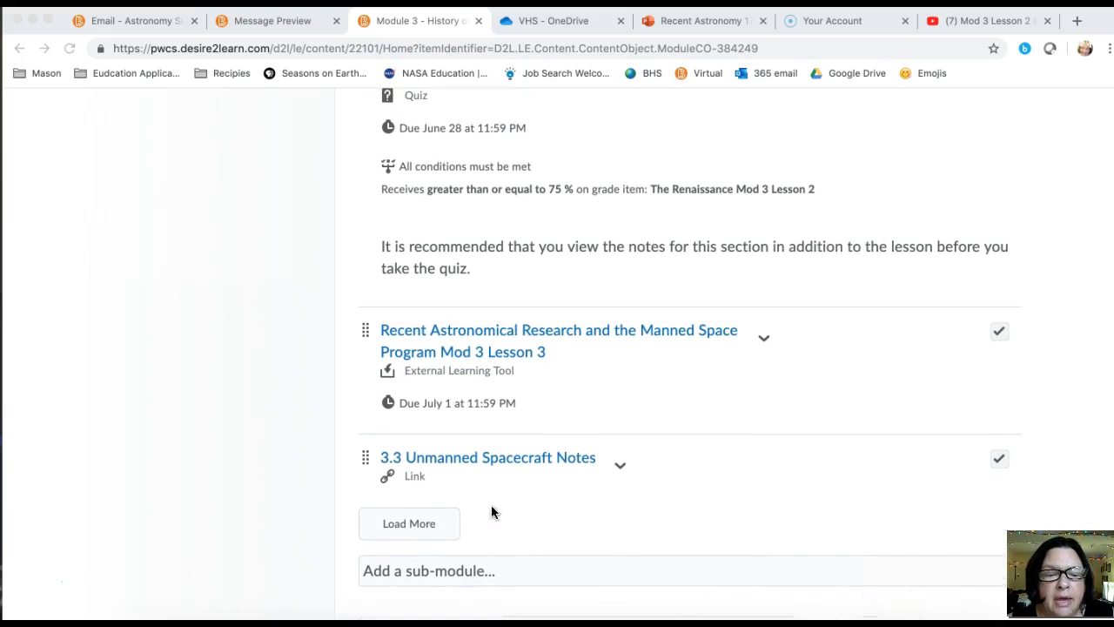
mouse_move(409, 522)
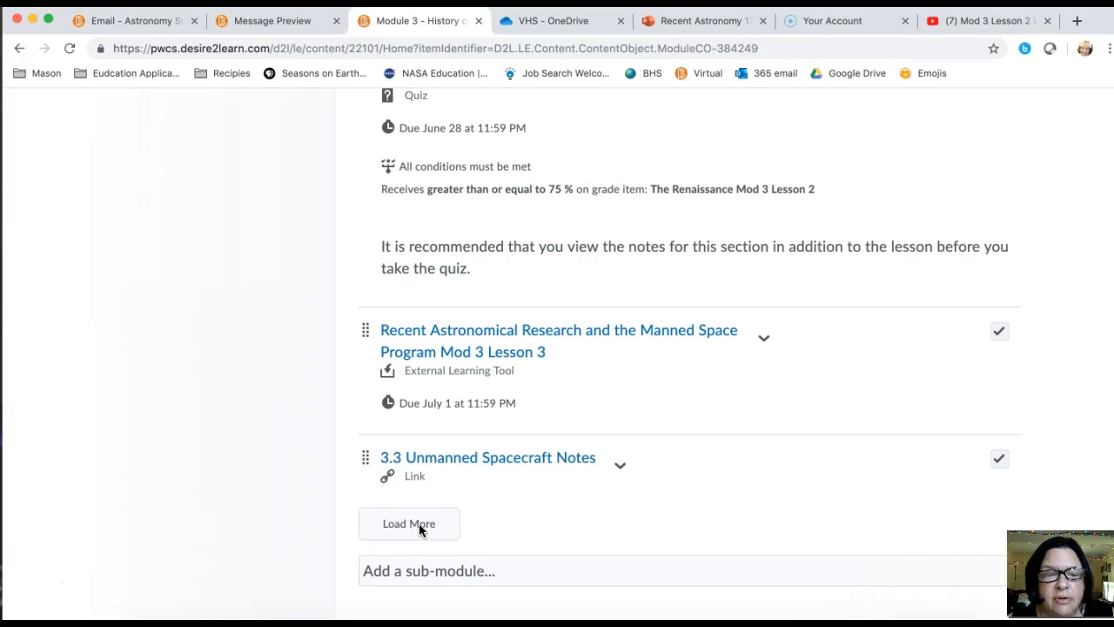
click(407, 522)
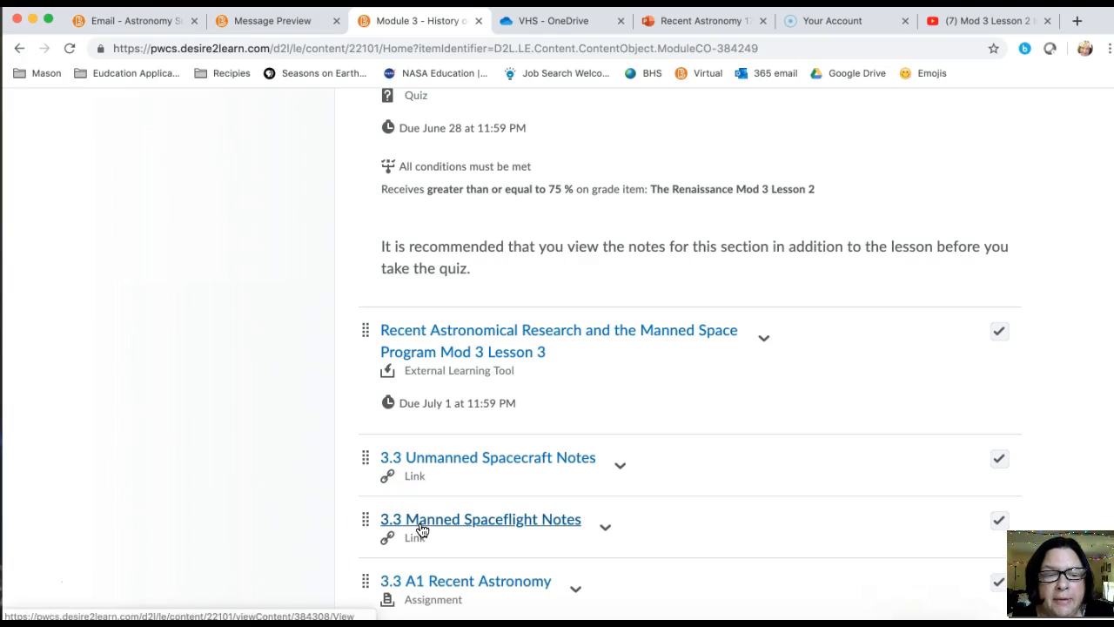
scroll(down, 3)
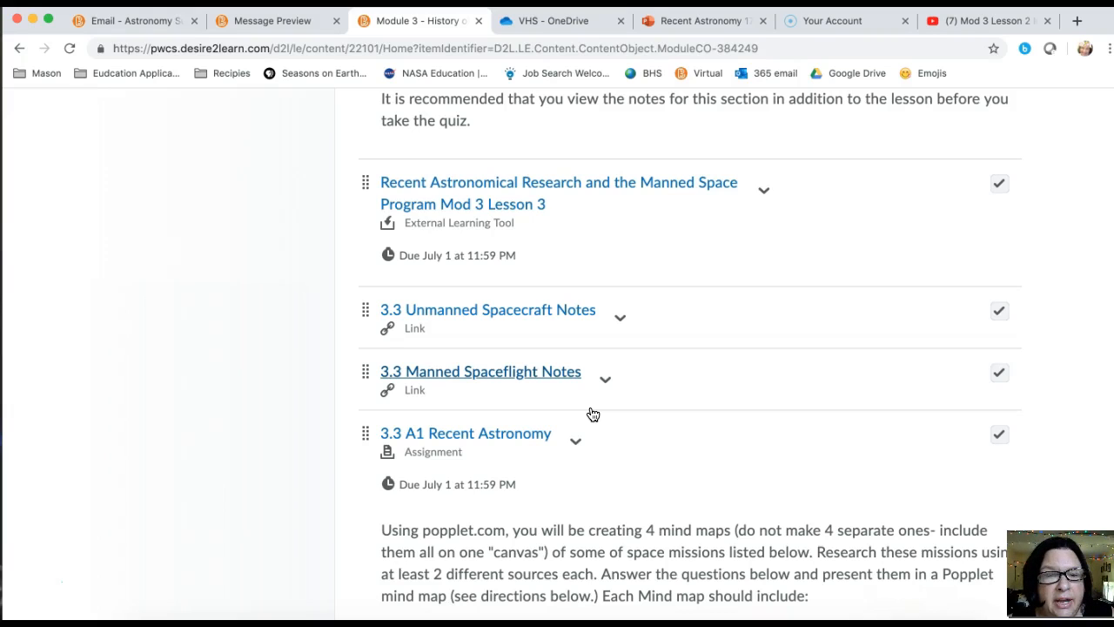
scroll(down, 3)
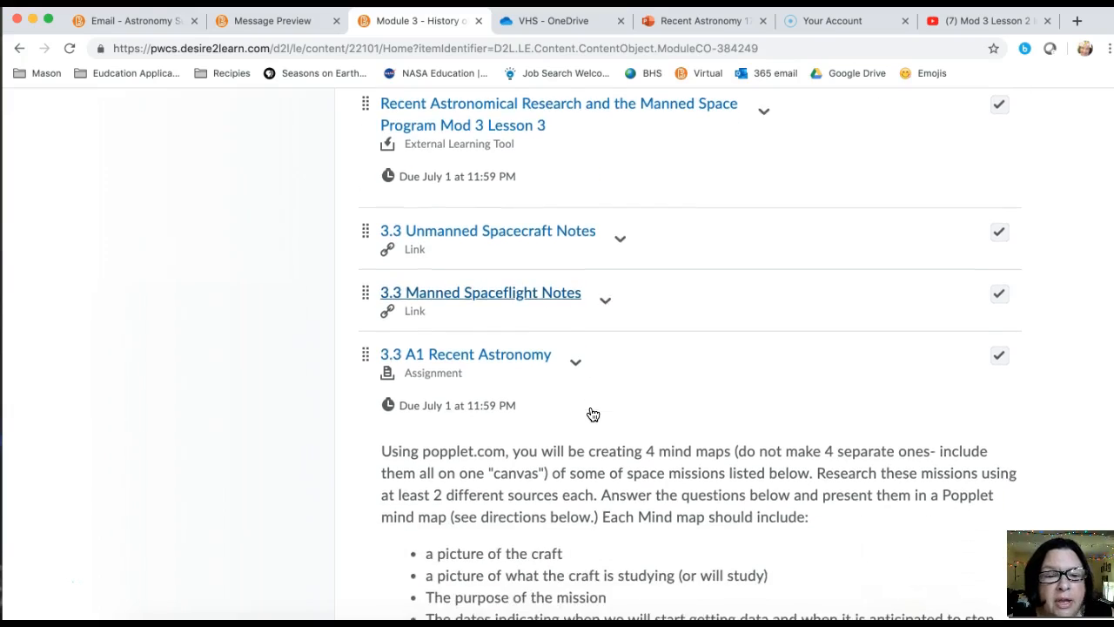
scroll(down, 3)
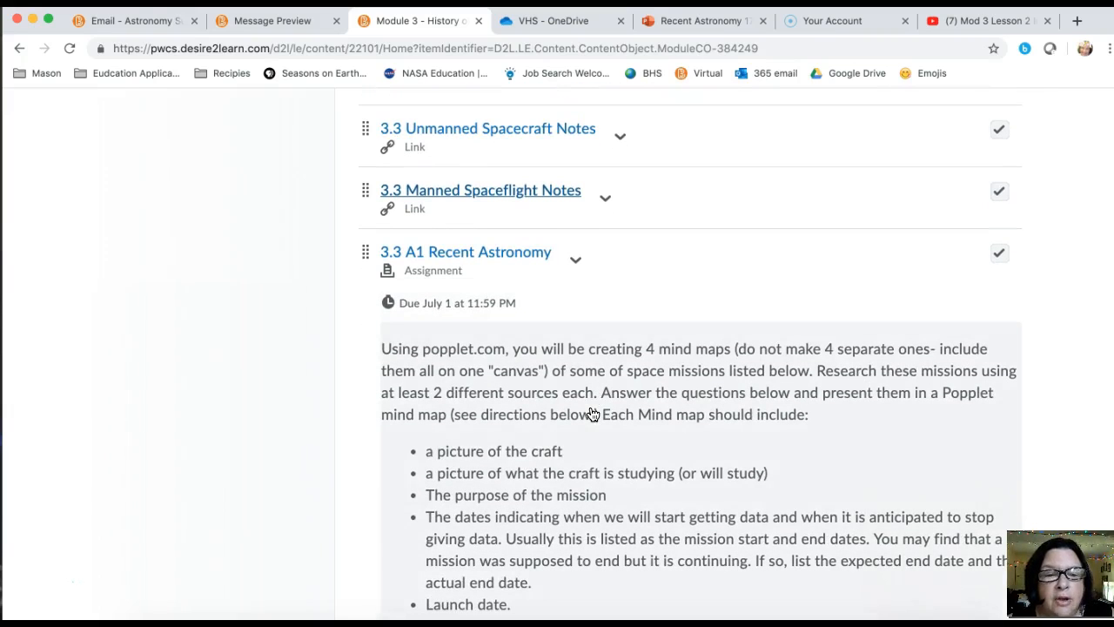
mouse_move(592, 414)
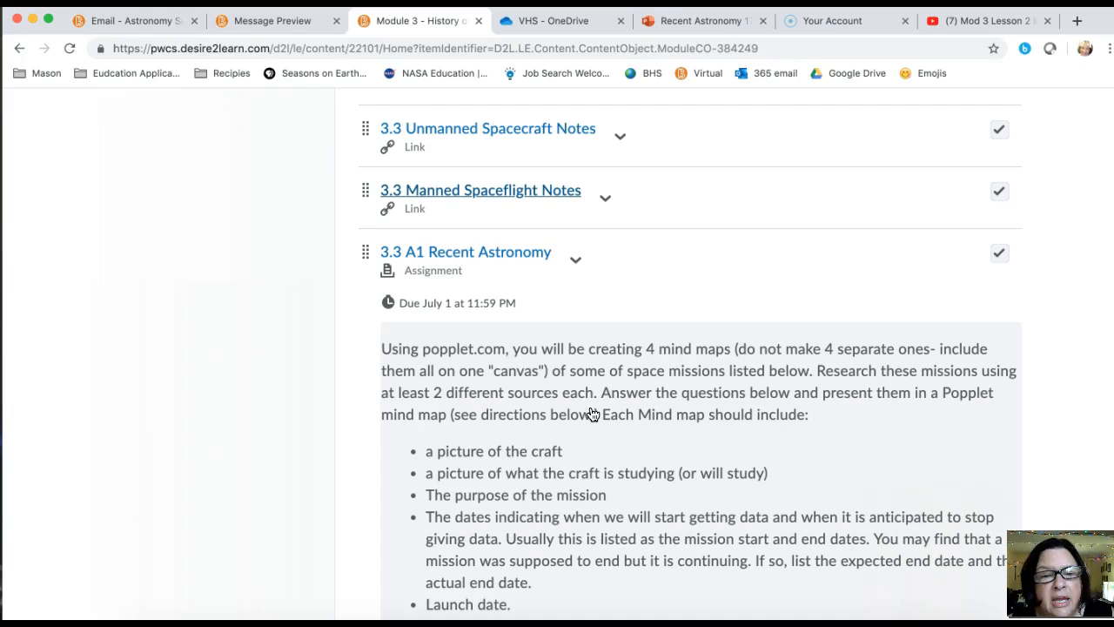
scroll(down, 3)
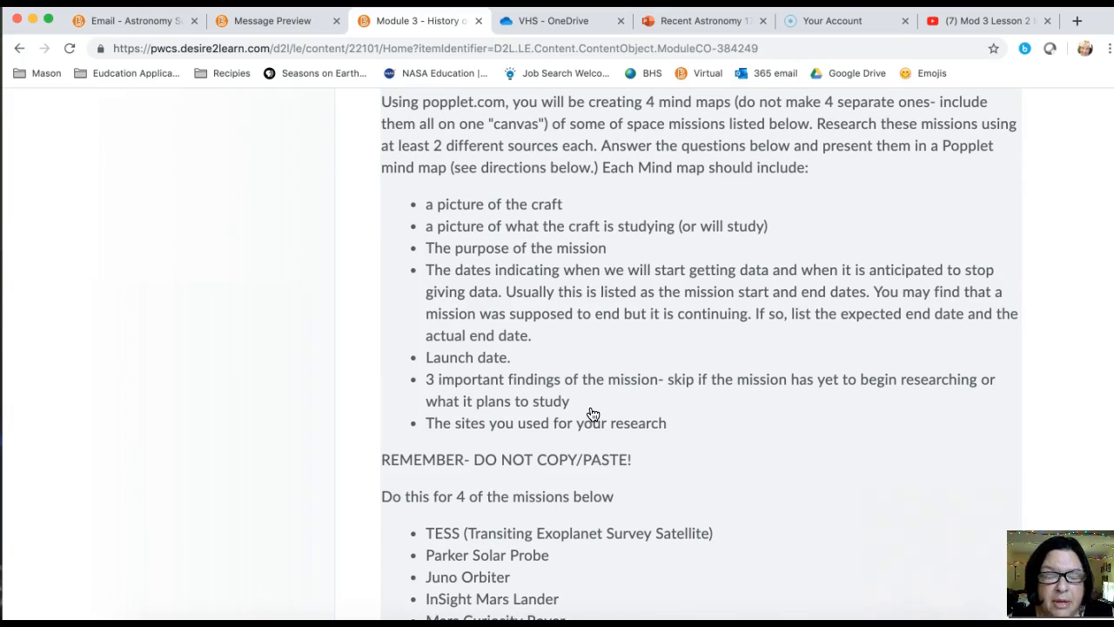
scroll(down, 3)
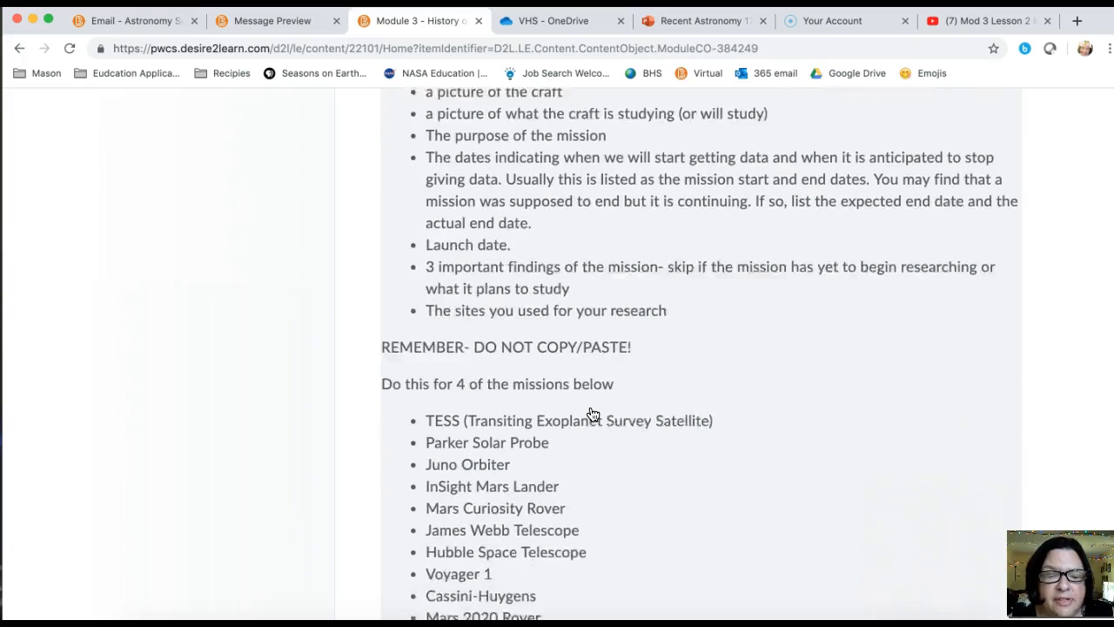
scroll(down, 3)
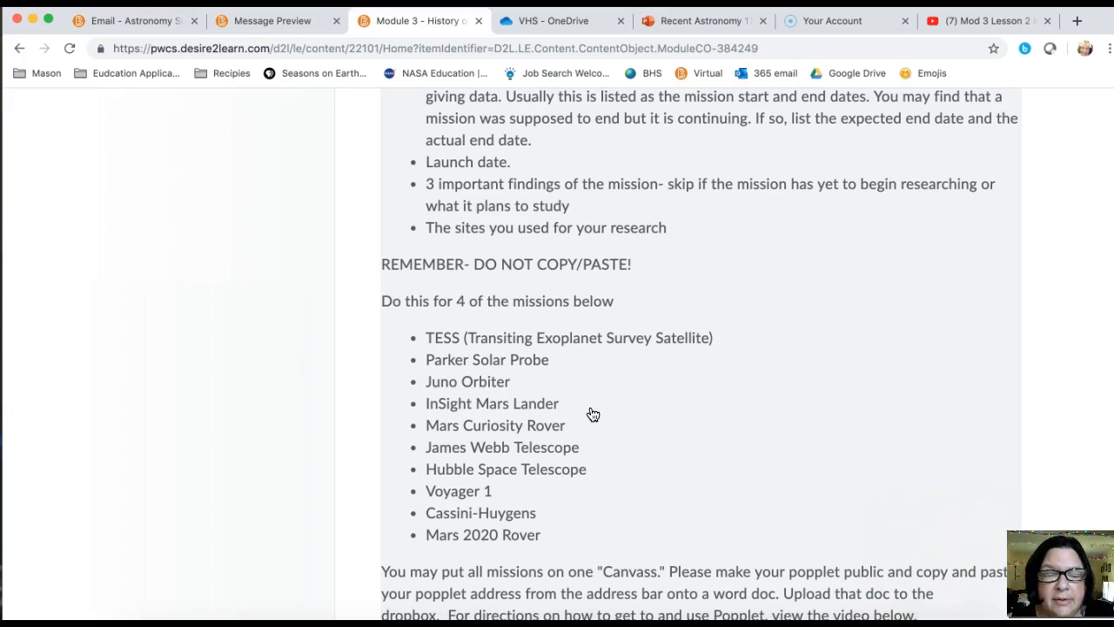
scroll(down, 3)
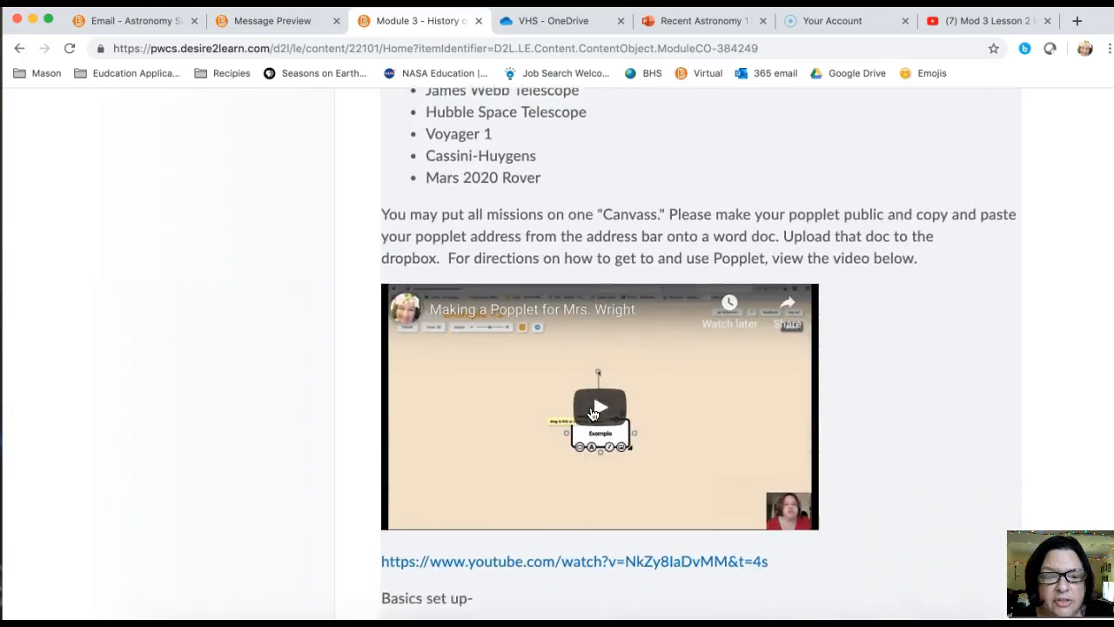
scroll(down, 3)
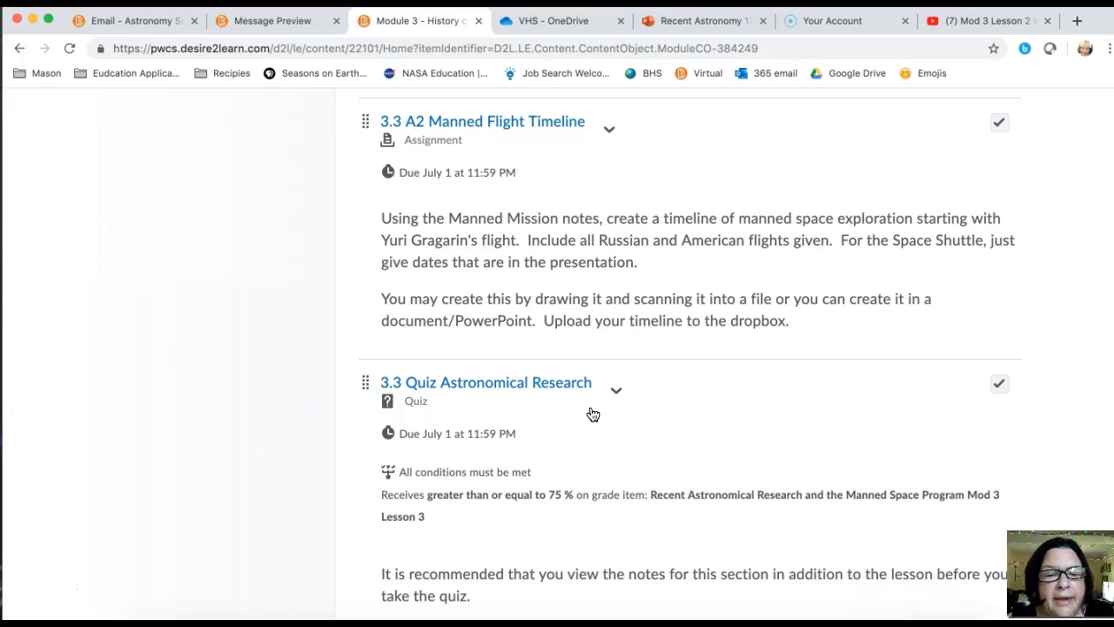
scroll(down, 3)
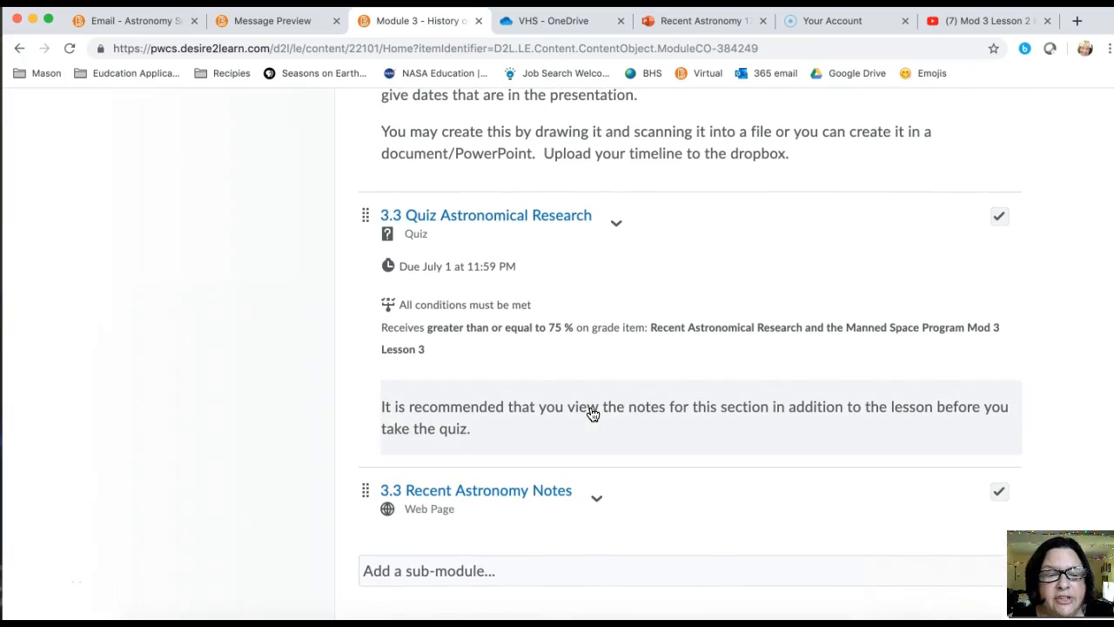
mouse_move(592, 415)
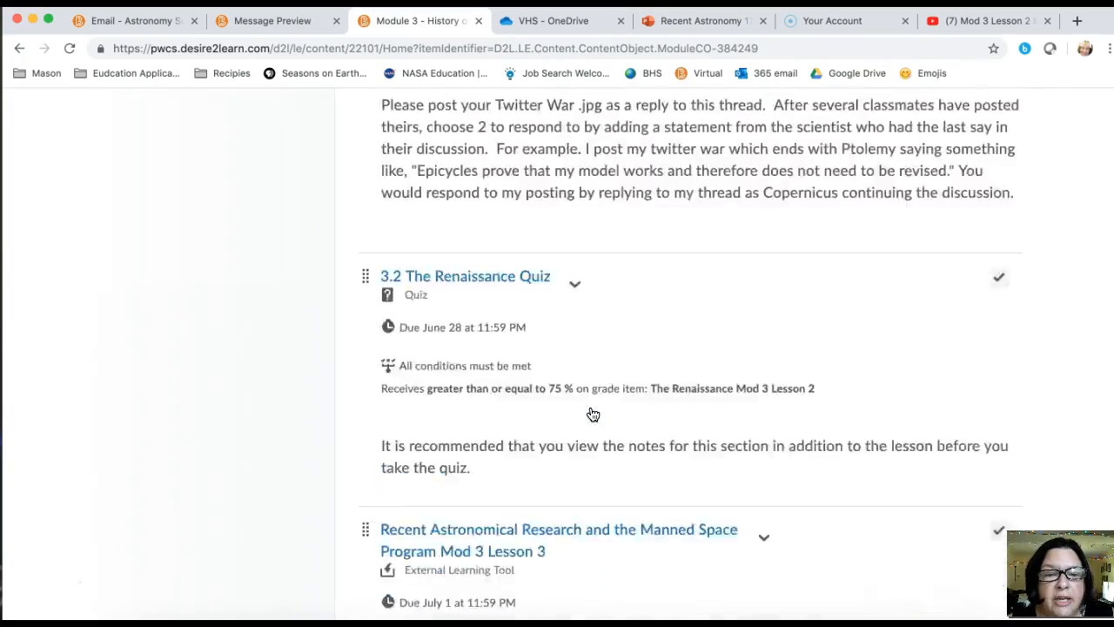
scroll(down, 3)
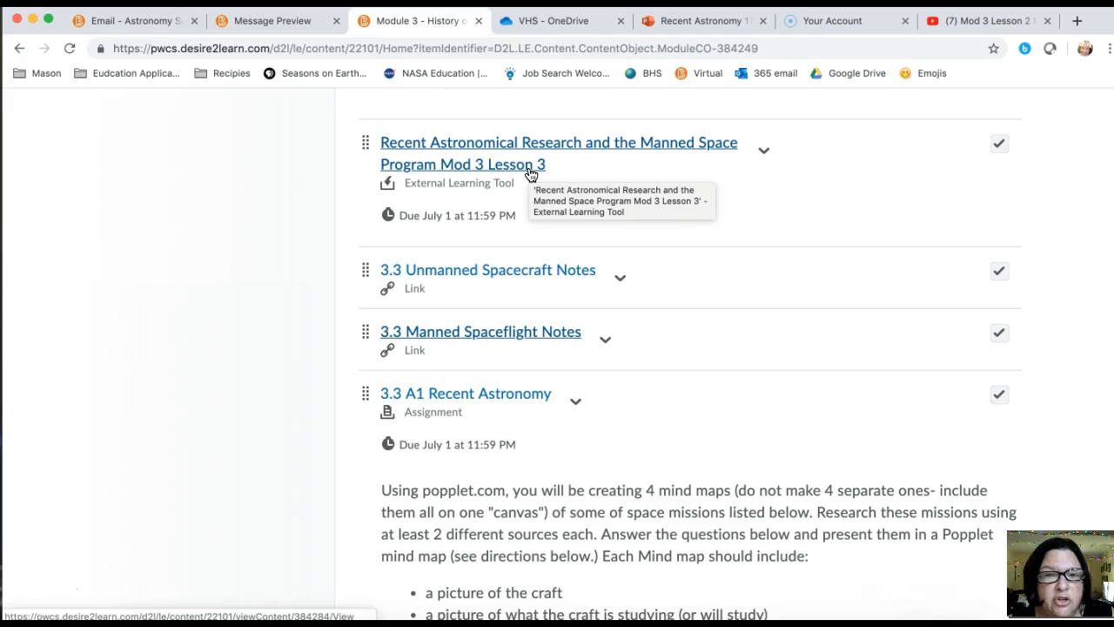
mouse_move(531, 173)
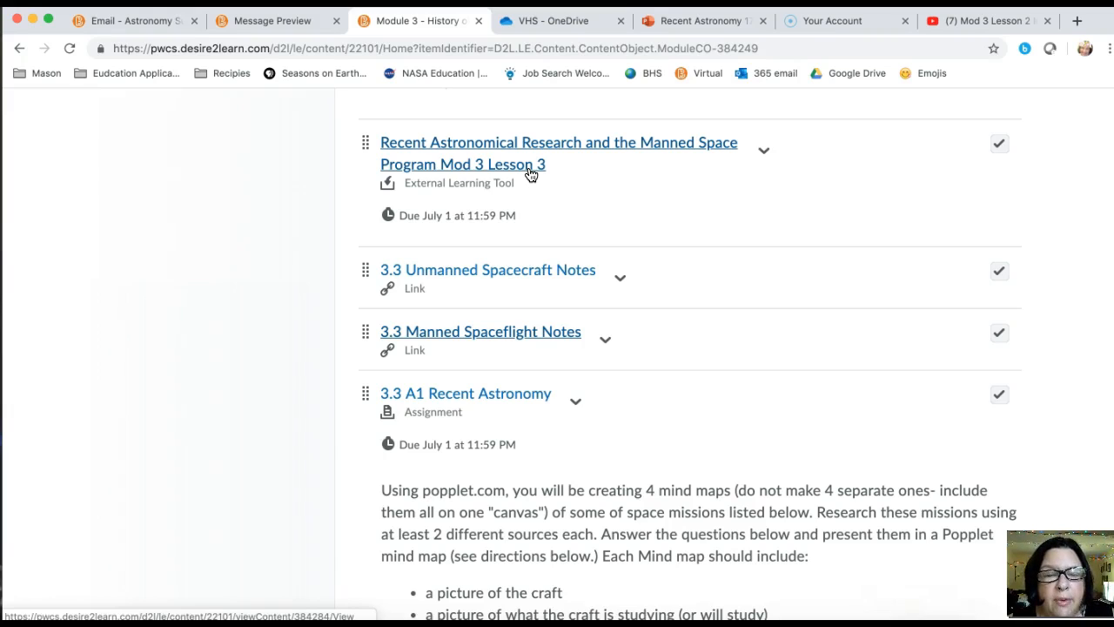
mouse_move(512, 163)
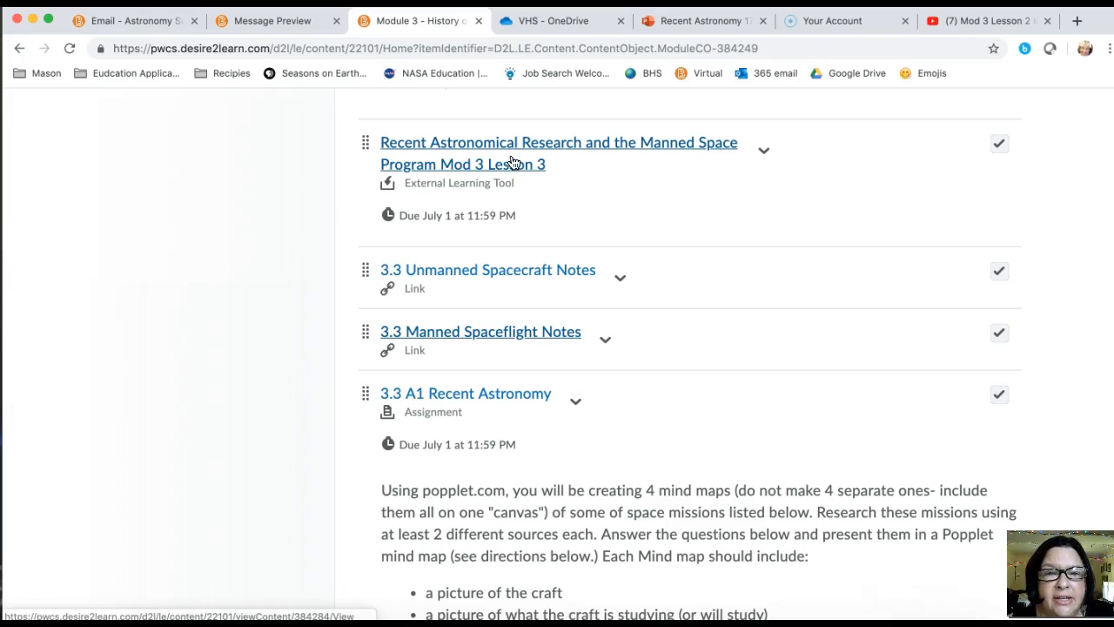